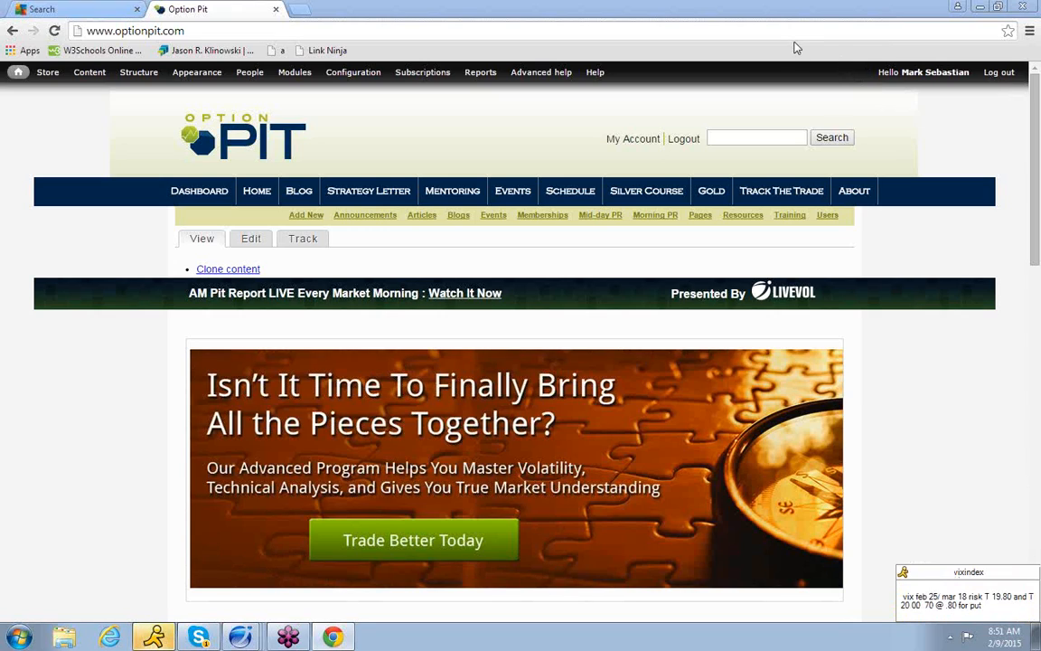
{"action": "mouse_move", "coordinate": [789, 34]}
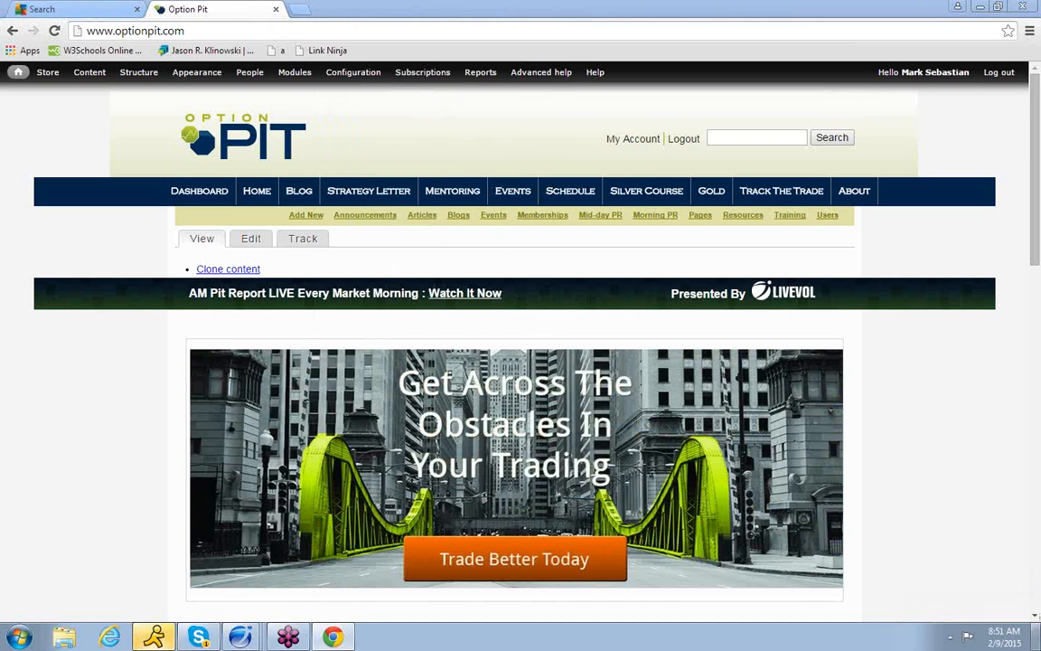
- Bring LiveVol X forward to begin replacing SPY with the United States Oil Fund
{"action": "left_click", "coordinate": [1001, 636]}
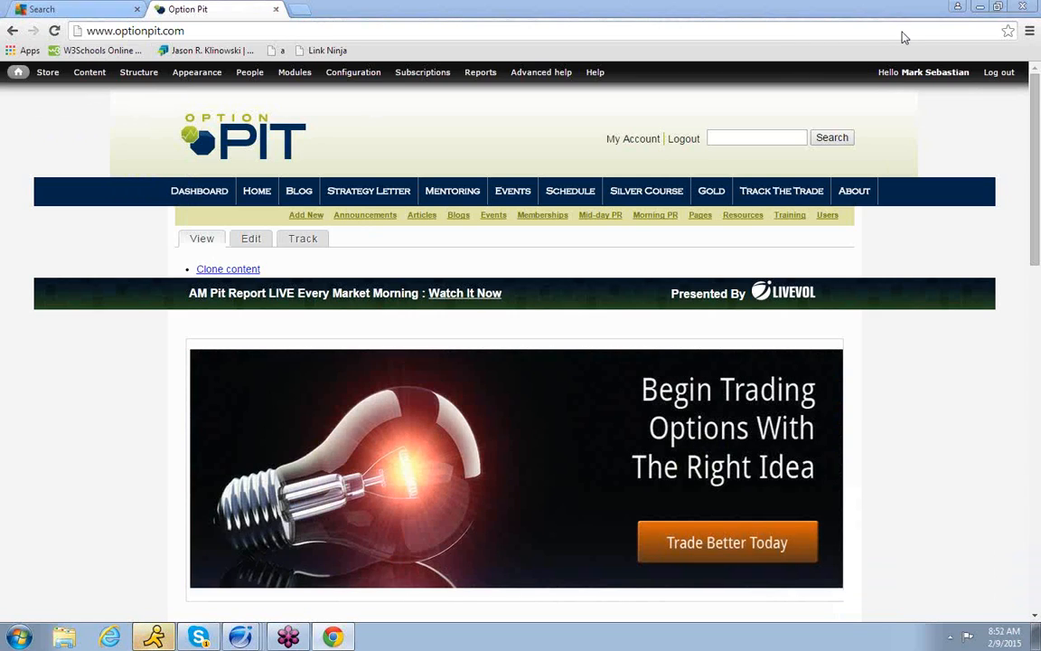
{"action": "mouse_move", "coordinate": [1023, 11]}
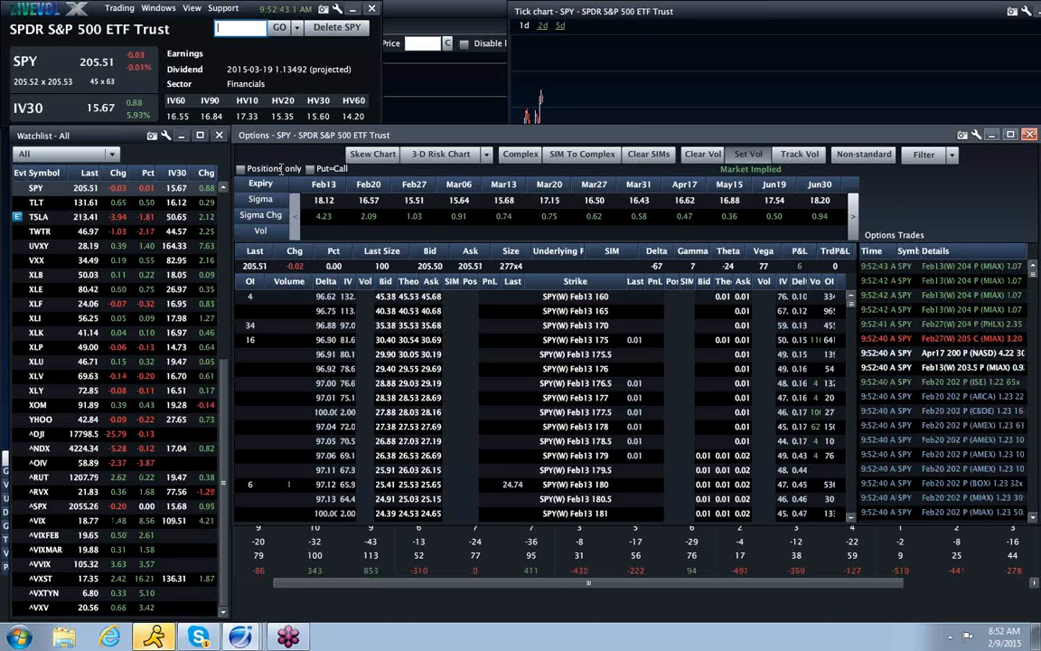
{"action": "mouse_move", "coordinate": [226, 217]}
{"action": "type", "text": "uso"}
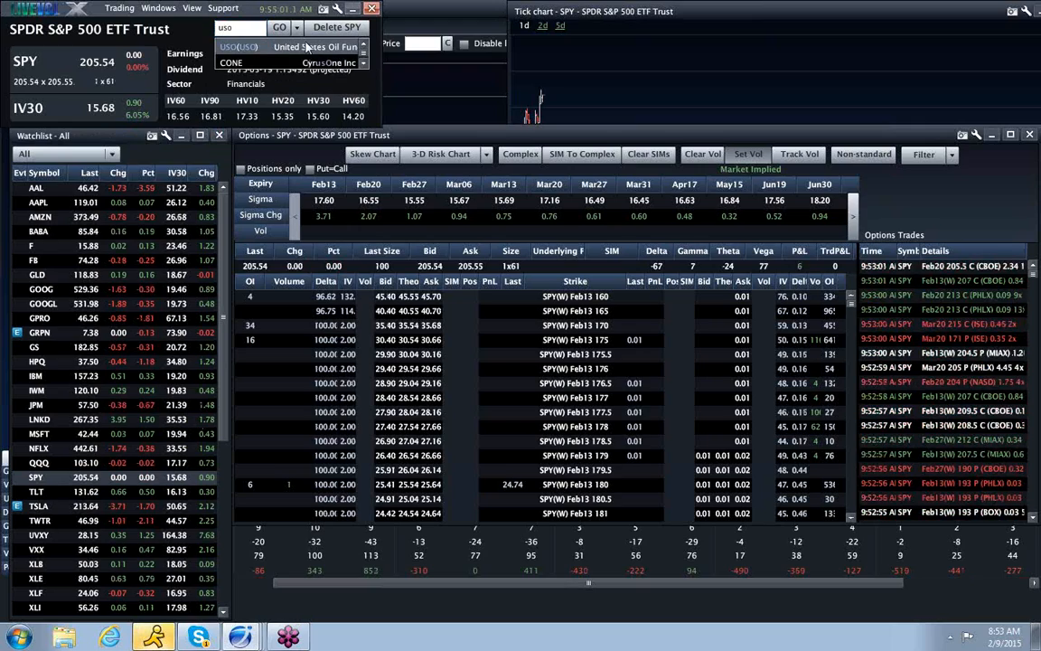
- Load United States Oil Fund (USO) from the symbol dropdown into the linked quote, options and tick panels
{"action": "left_click", "coordinate": [307, 47]}
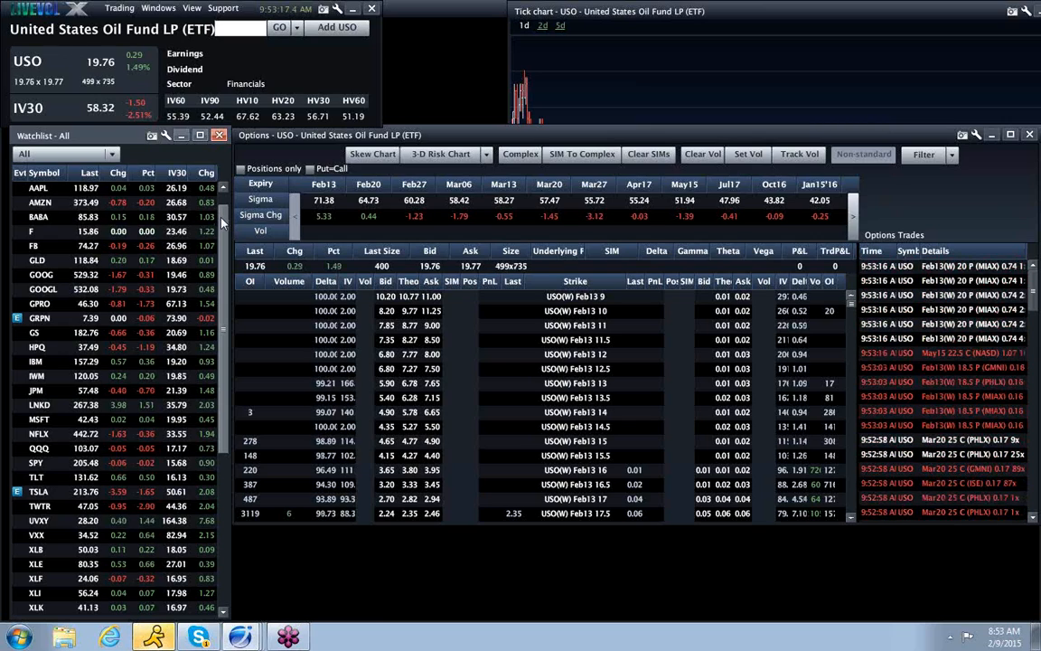
{"action": "scroll", "scroll_direction": "down", "scroll_amount": 3}
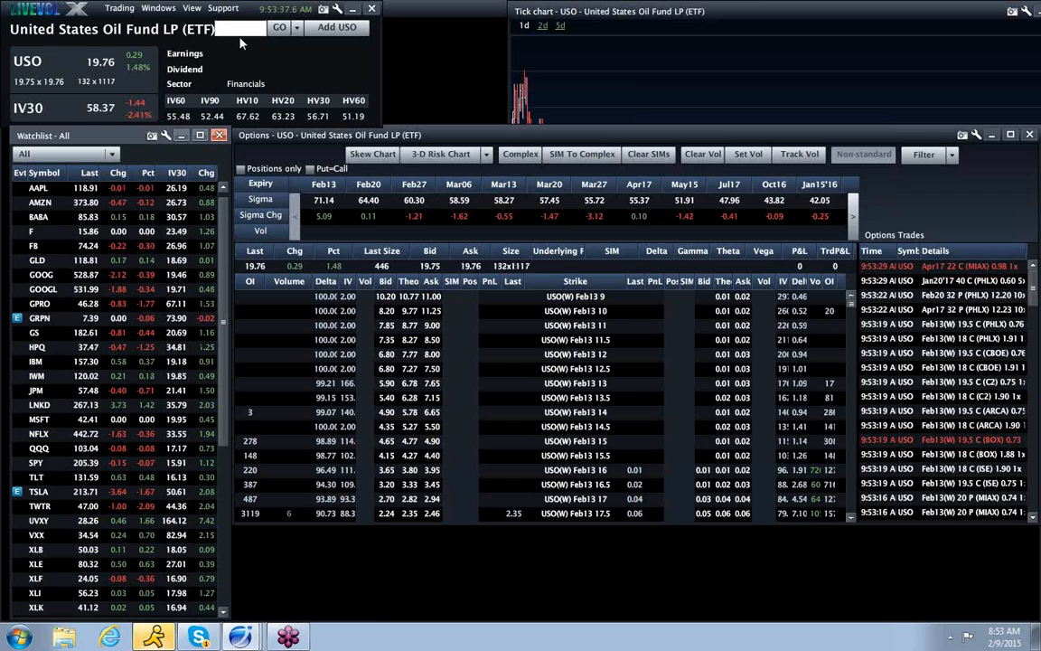
- Enter XOM in the symbol box to switch the linked panels to Exxon Mobil
{"action": "type", "text": "X"}
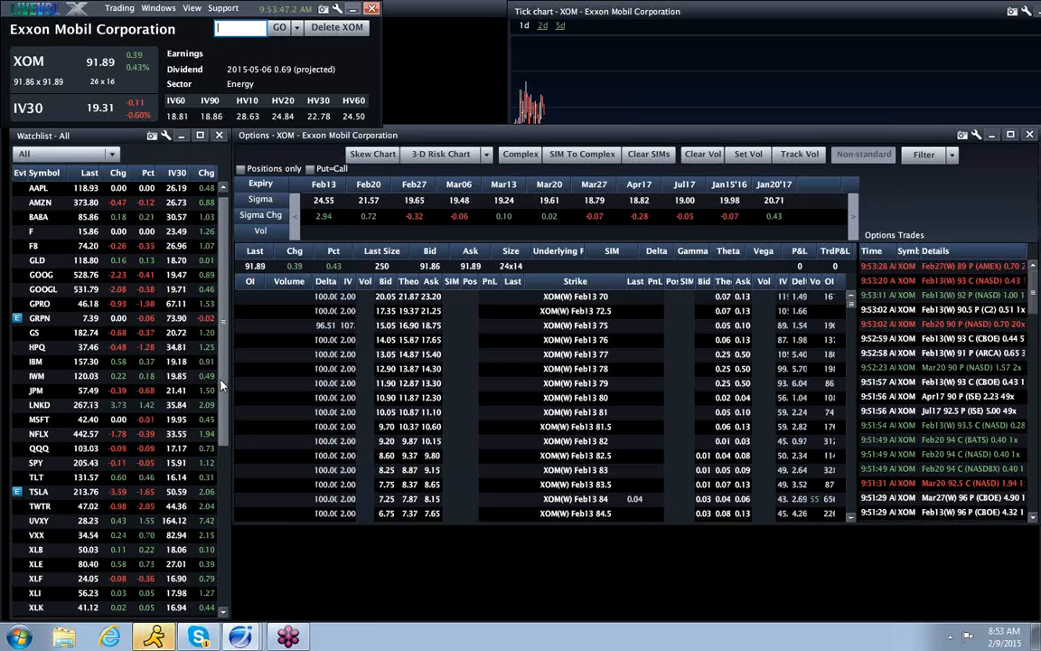
{"action": "scroll", "scroll_direction": "down", "scroll_amount": 3}
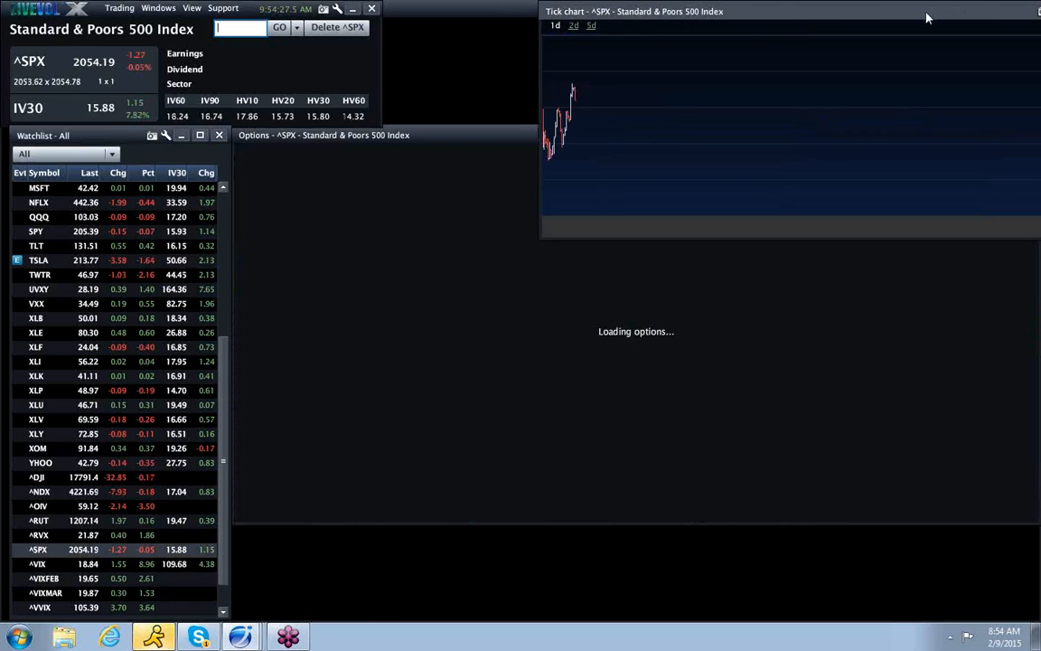
{"action": "mouse_move", "coordinate": [719, 29]}
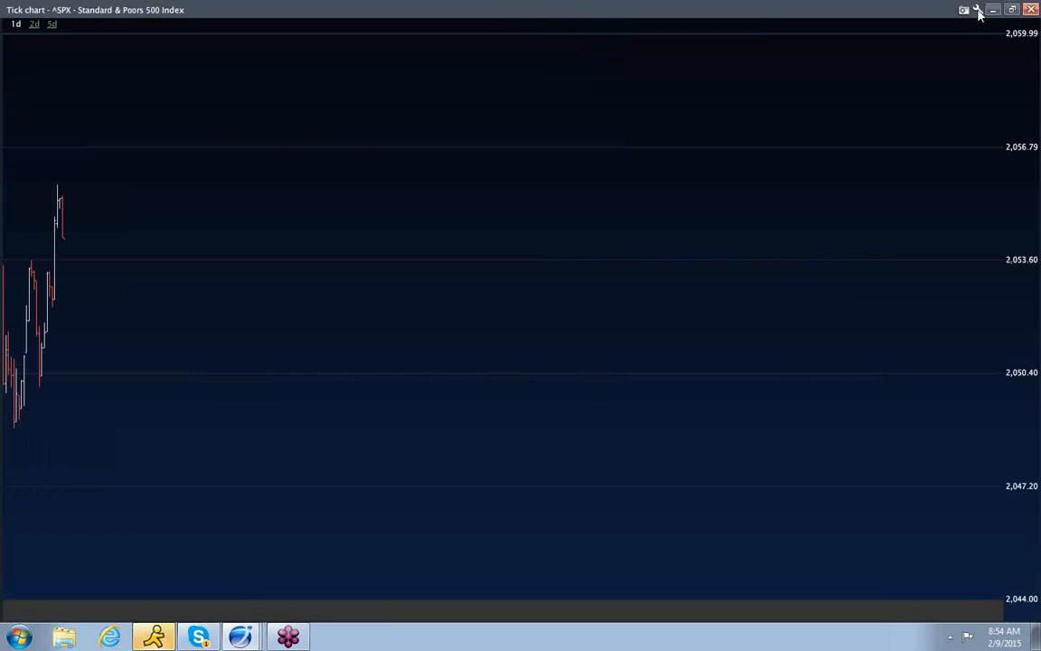
- Enable Show volatility chart in the ^SPX tick chart settings and confirm
{"action": "left_click", "coordinate": [961, 11]}
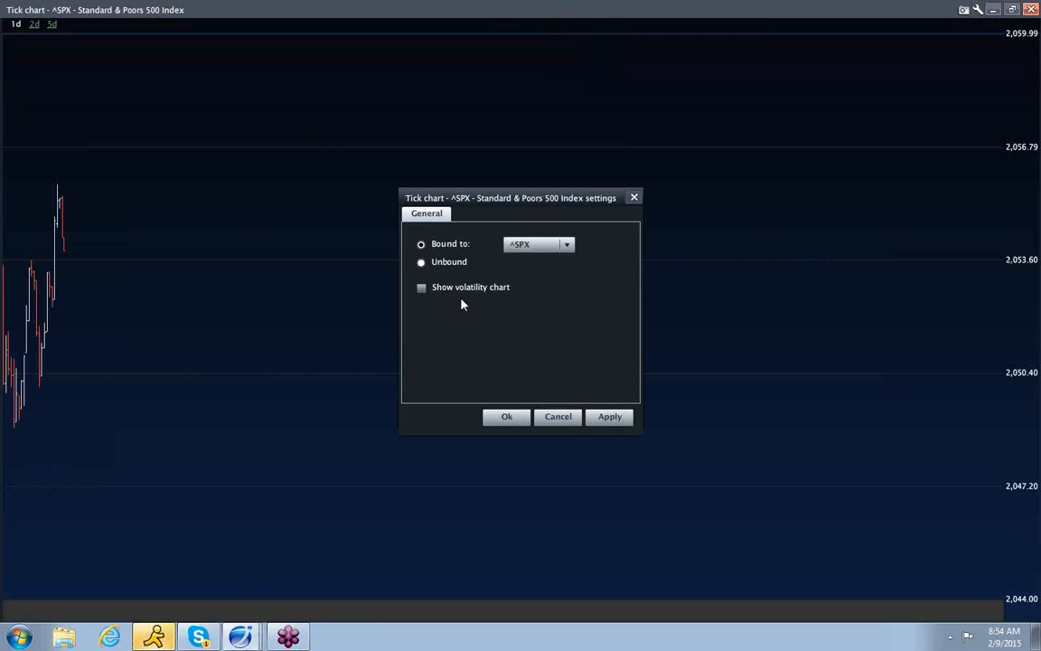
{"action": "left_click", "coordinate": [421, 287]}
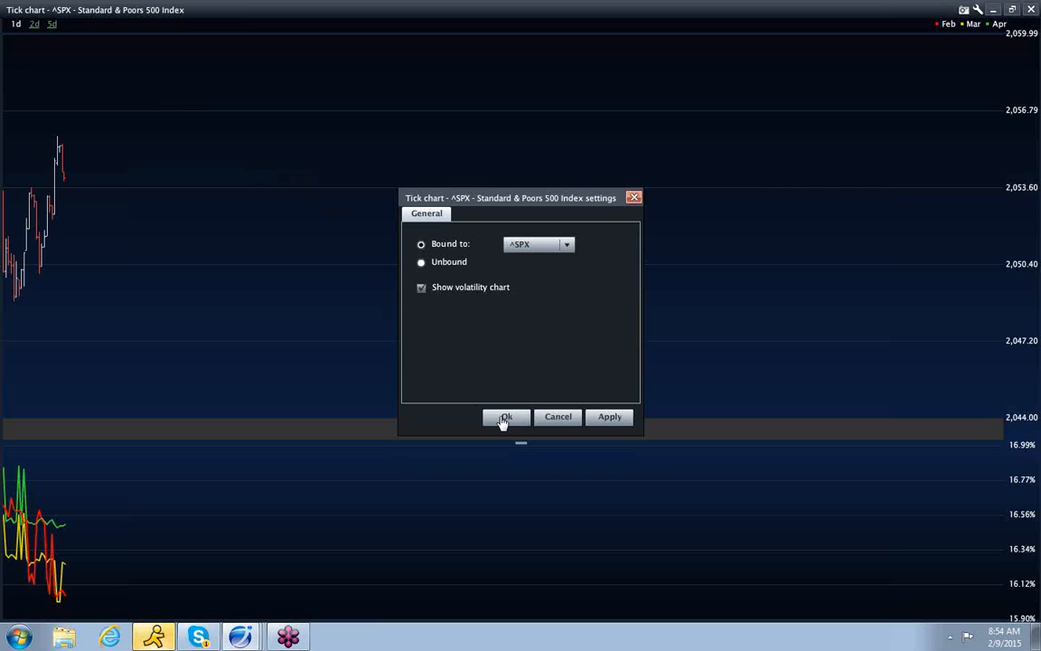
{"action": "mouse_move", "coordinate": [18, 45]}
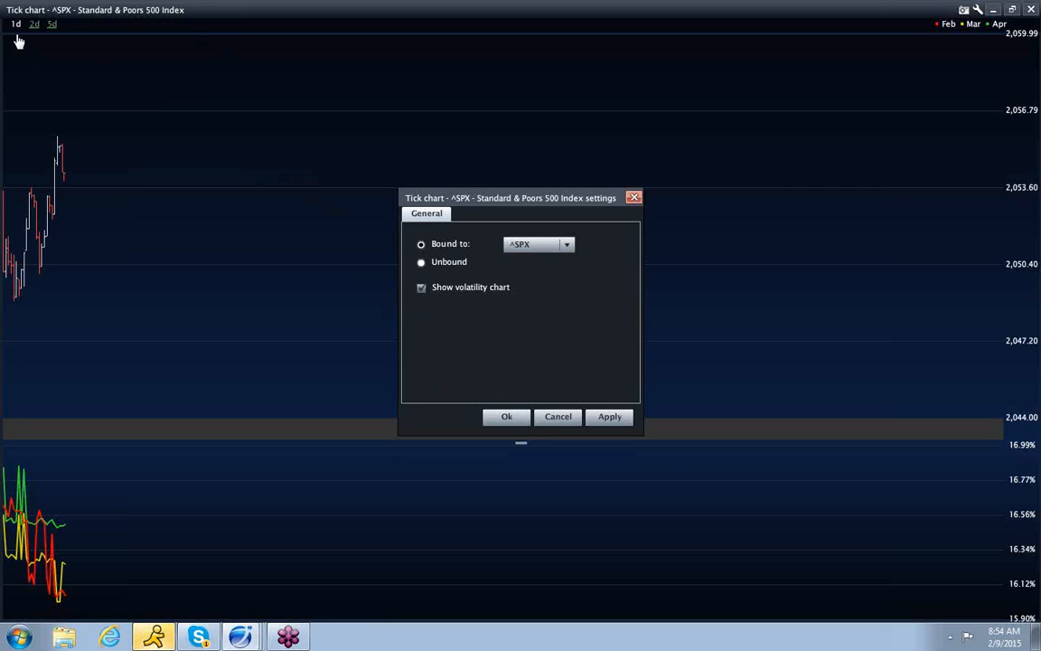
{"action": "mouse_move", "coordinate": [497, 412]}
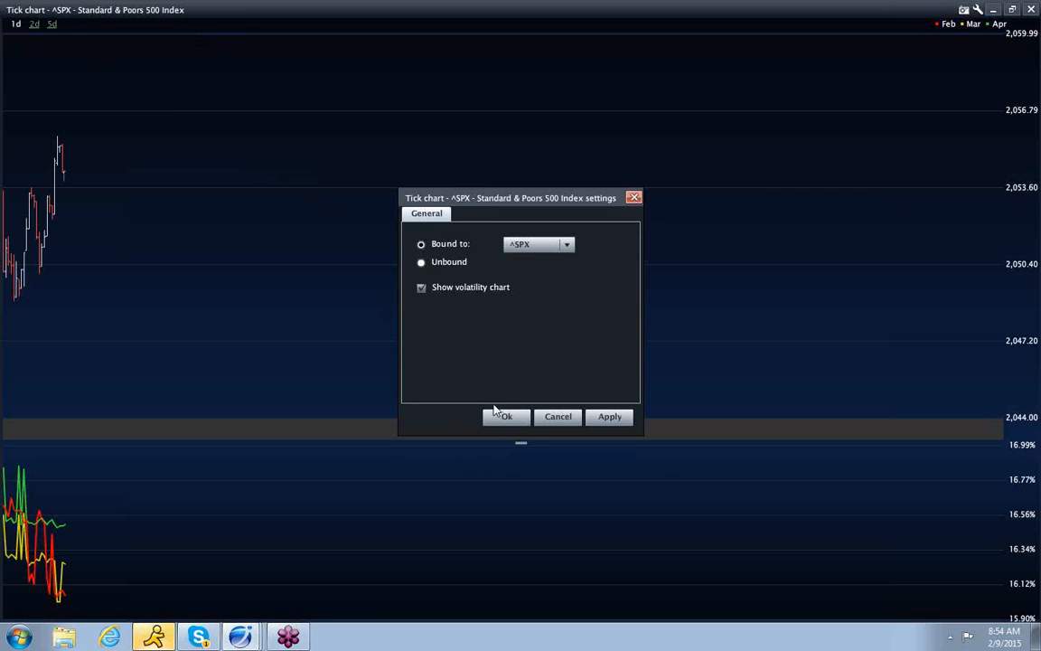
{"action": "left_click", "coordinate": [506, 416]}
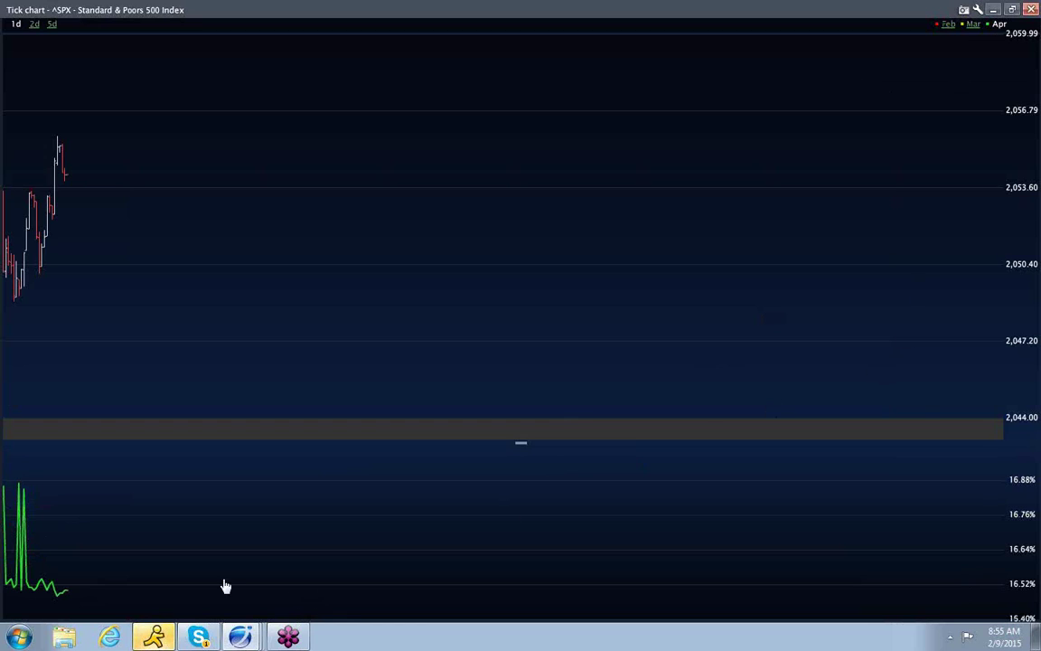
{"action": "mouse_move", "coordinate": [58, 528]}
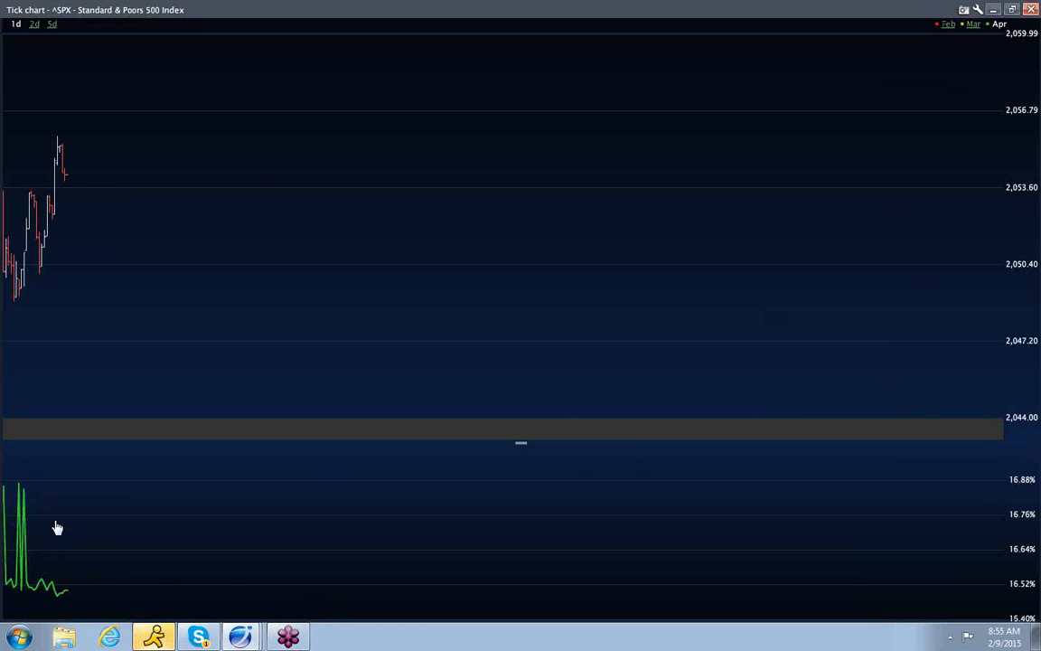
{"action": "mouse_move", "coordinate": [52, 535]}
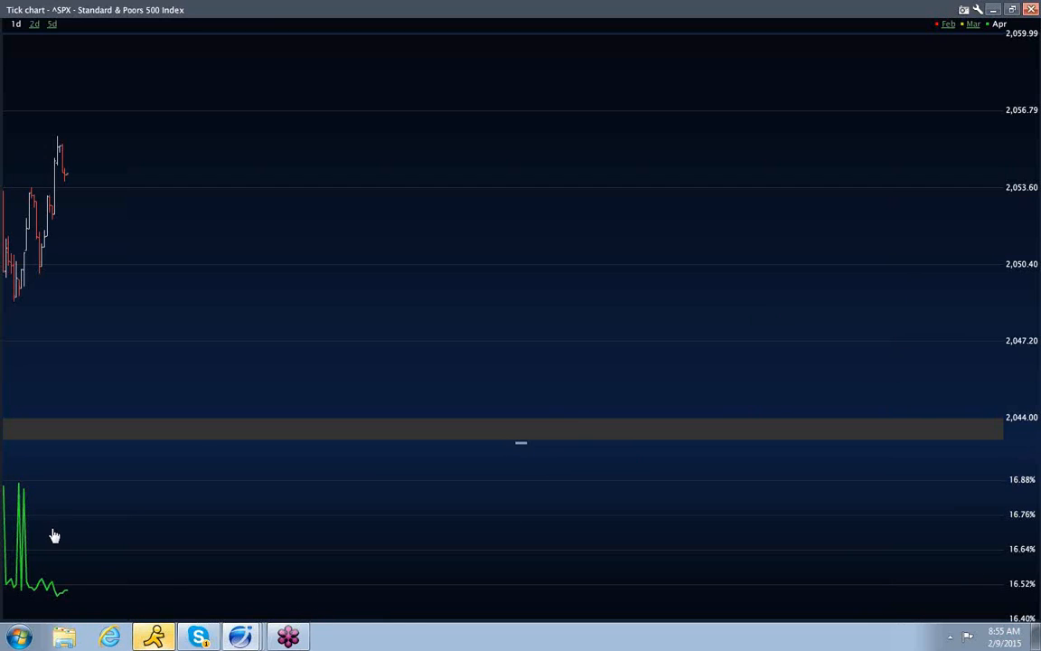